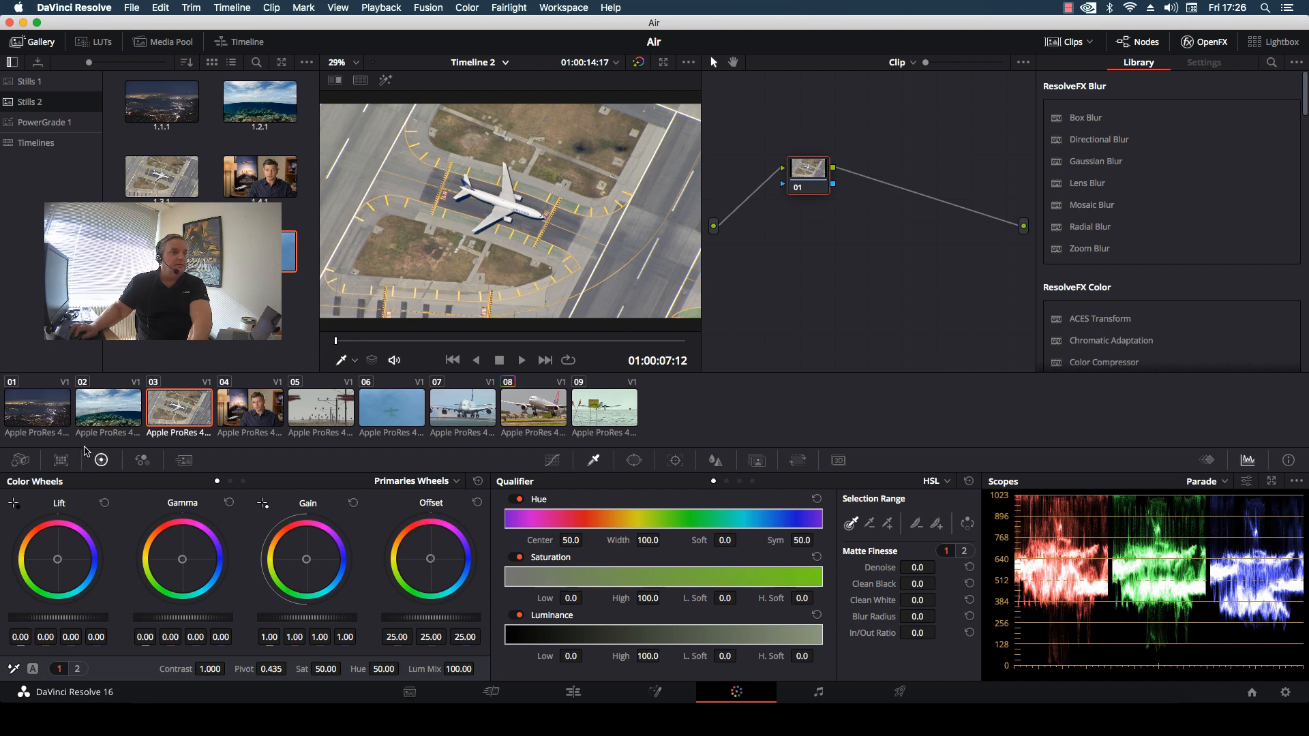
Select clips 02, 04, 06, 07, 08 and 09 in the Color page thumbnails.
click(107, 409)
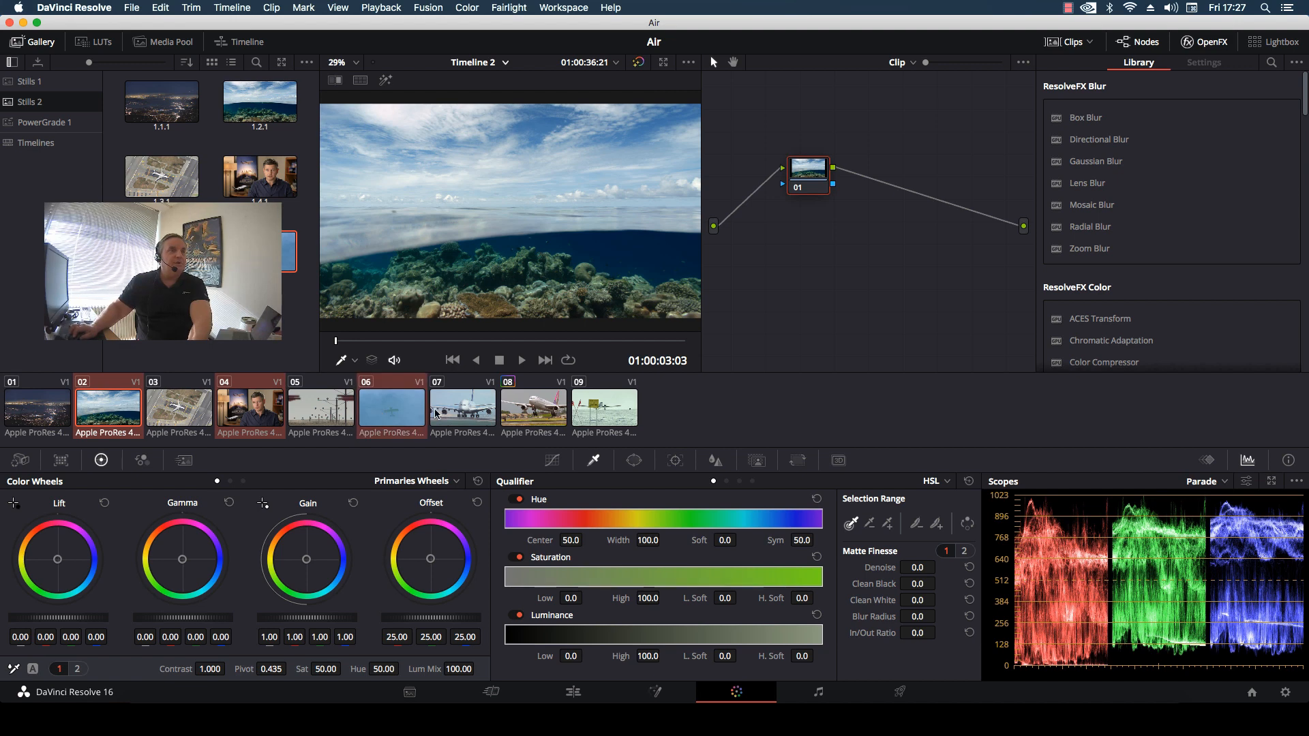
mouse_move(534, 406)
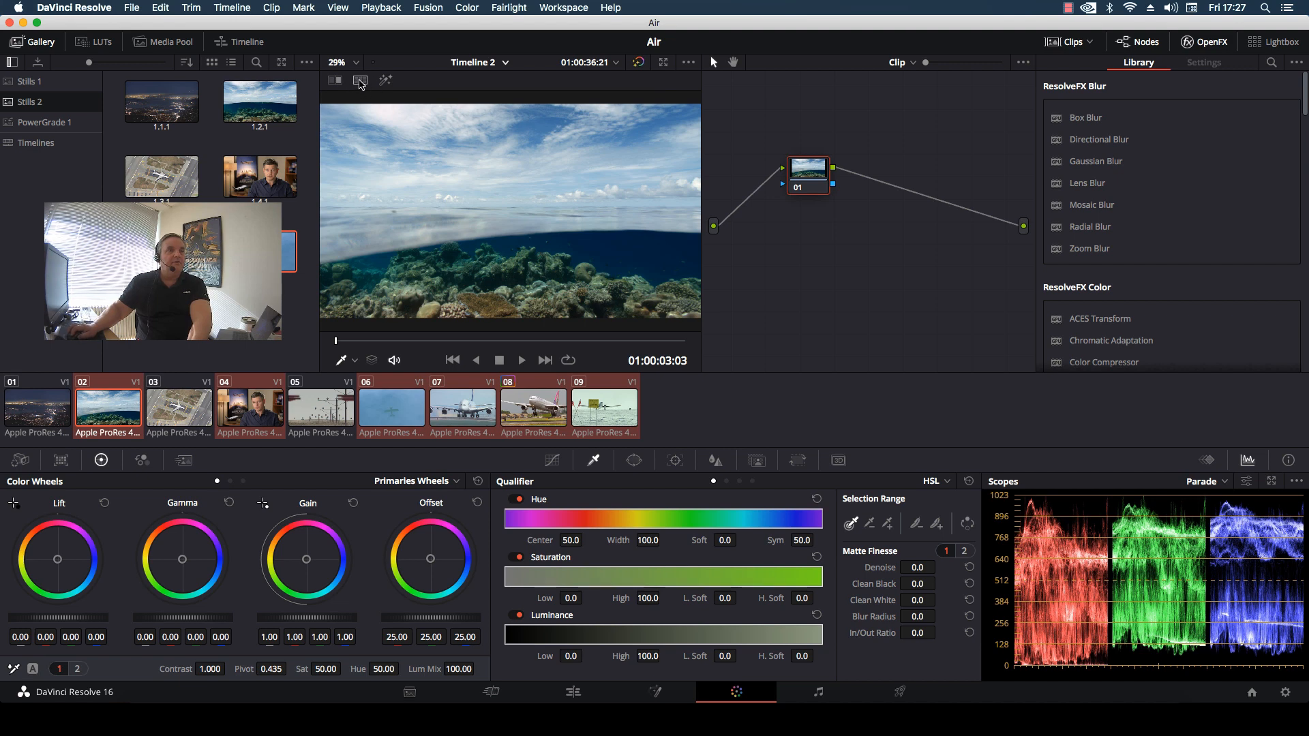
mouse_move(359, 80)
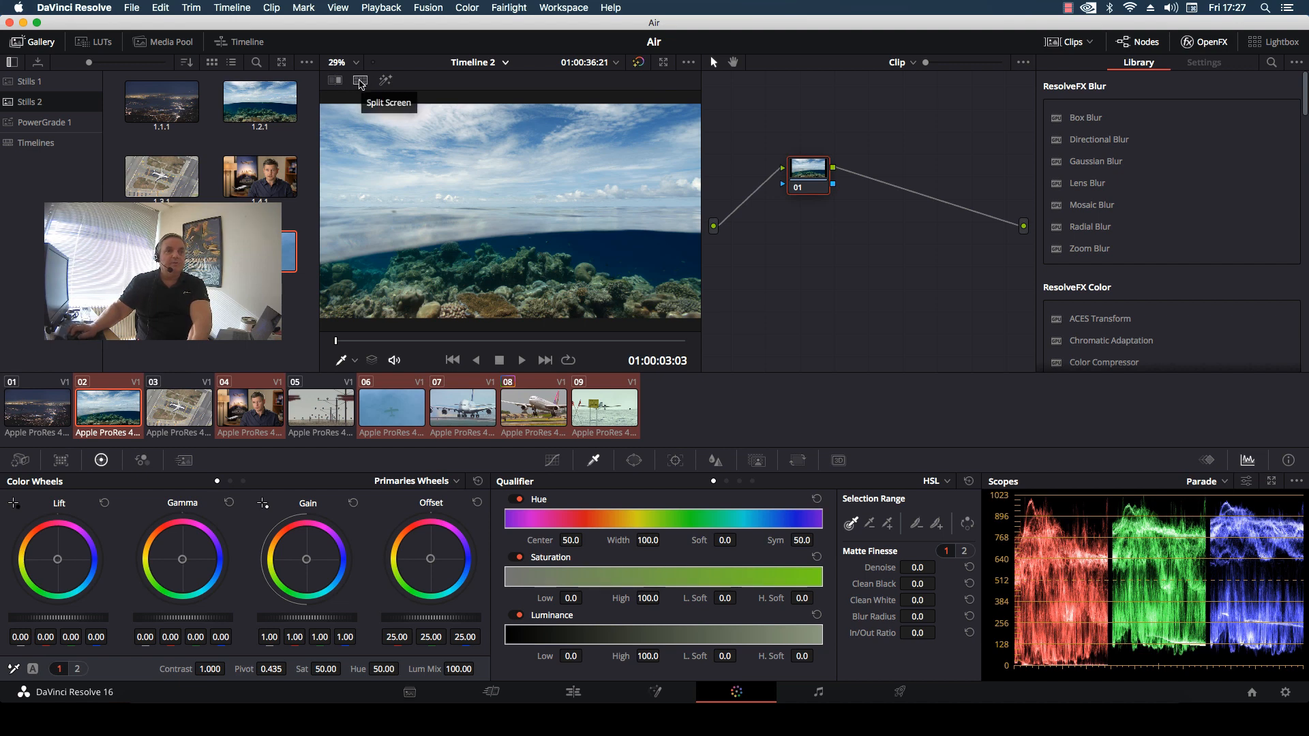
Turn on split-screen in the viewer using the Selected Clips mode.
click(360, 80)
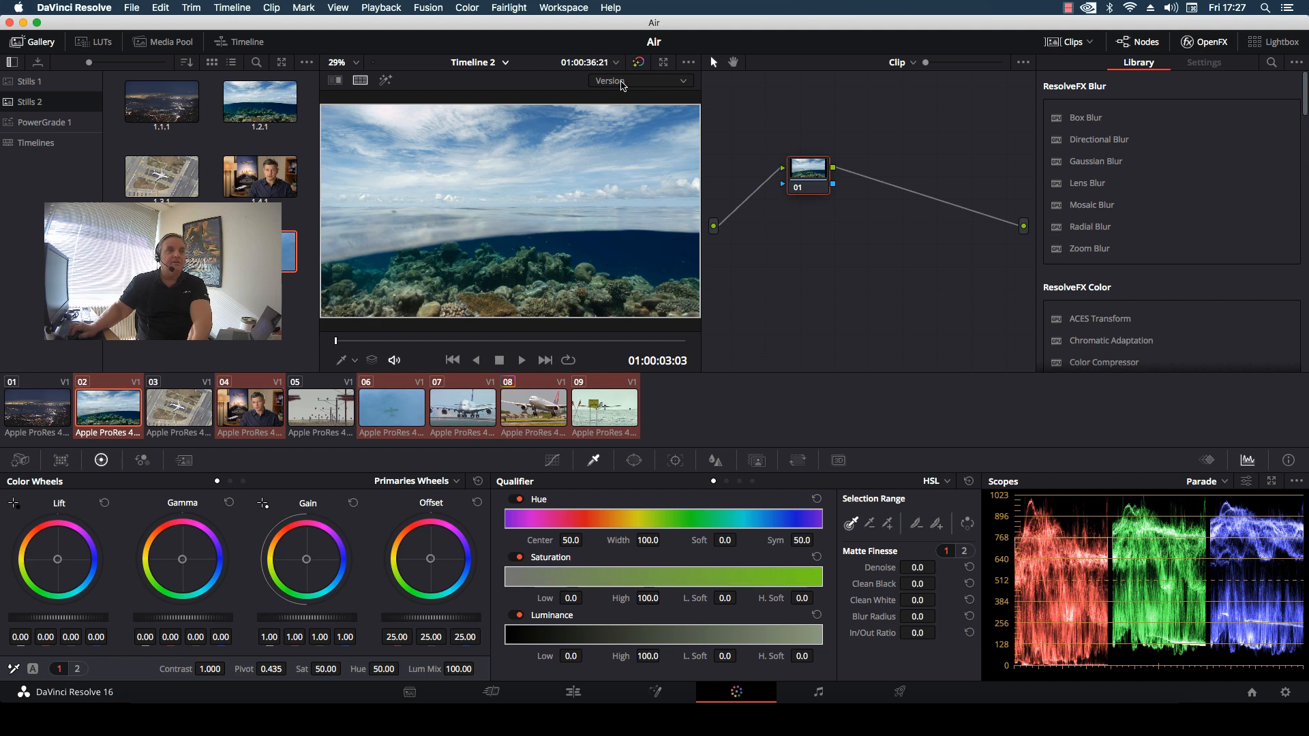
click(639, 80)
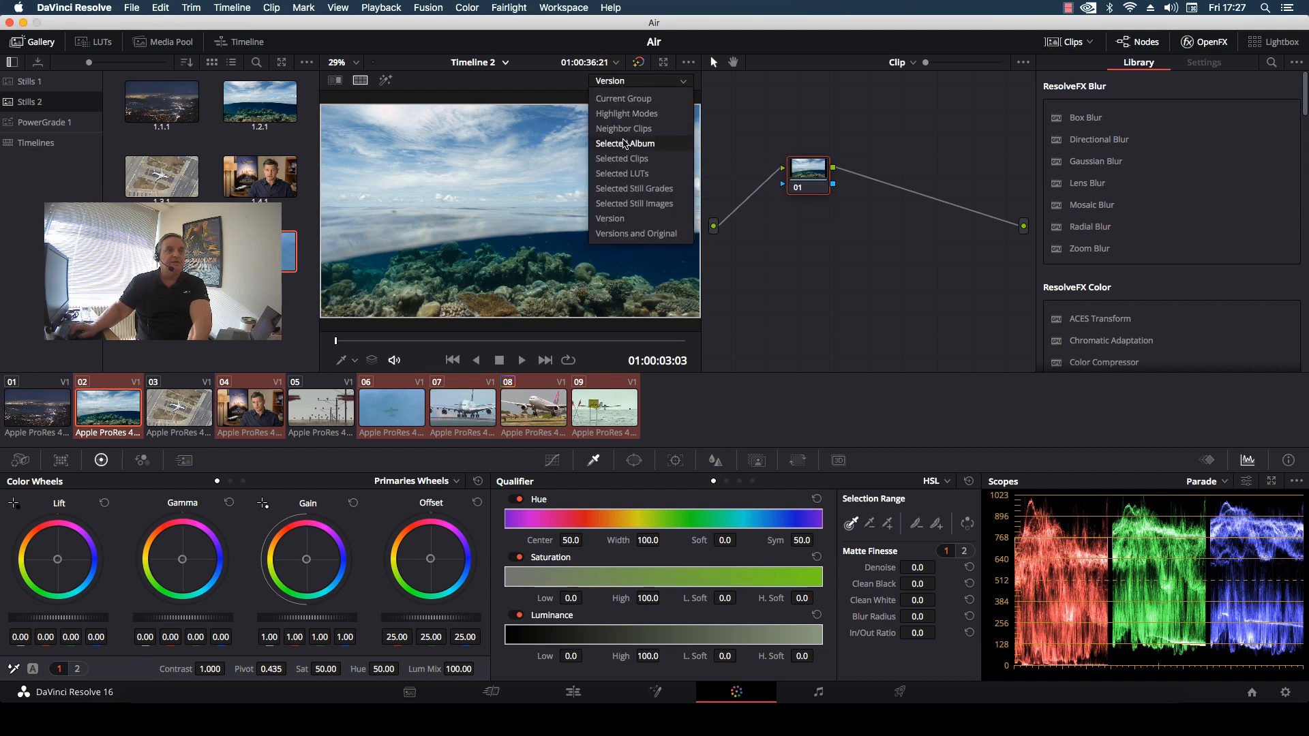
mouse_move(622, 159)
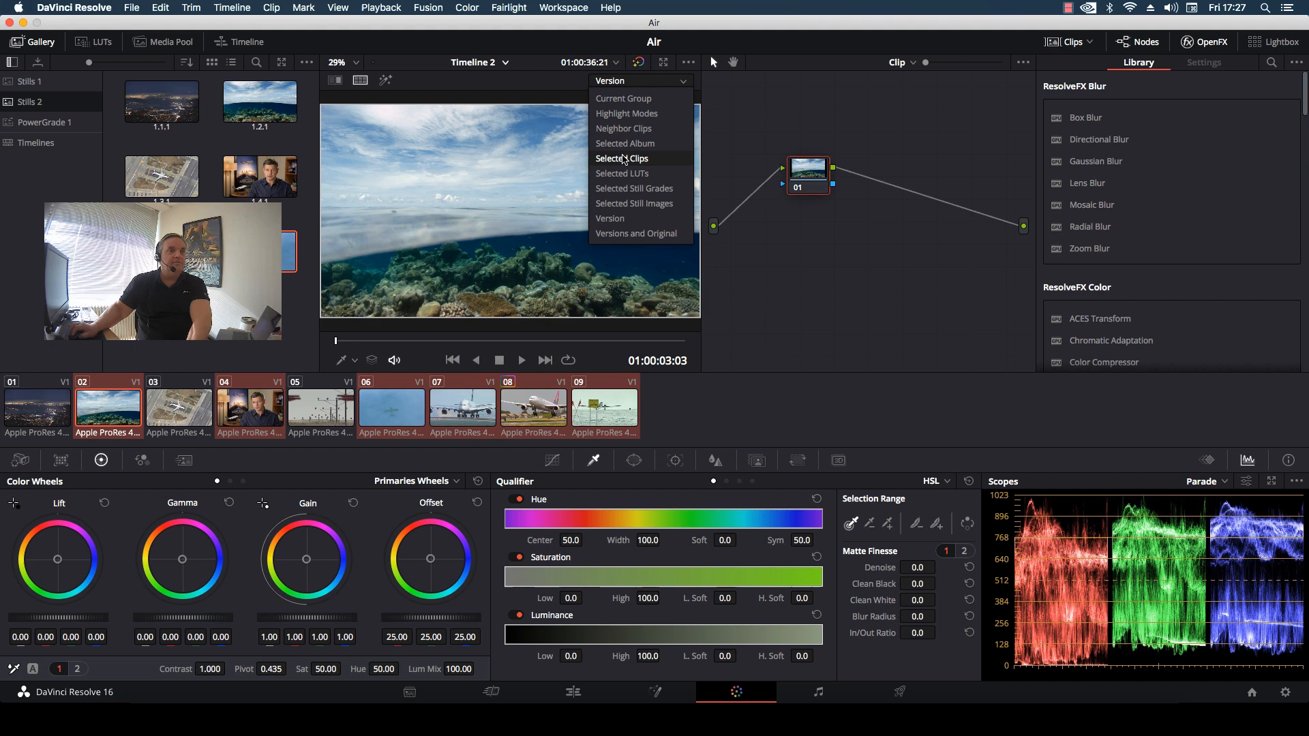
click(621, 158)
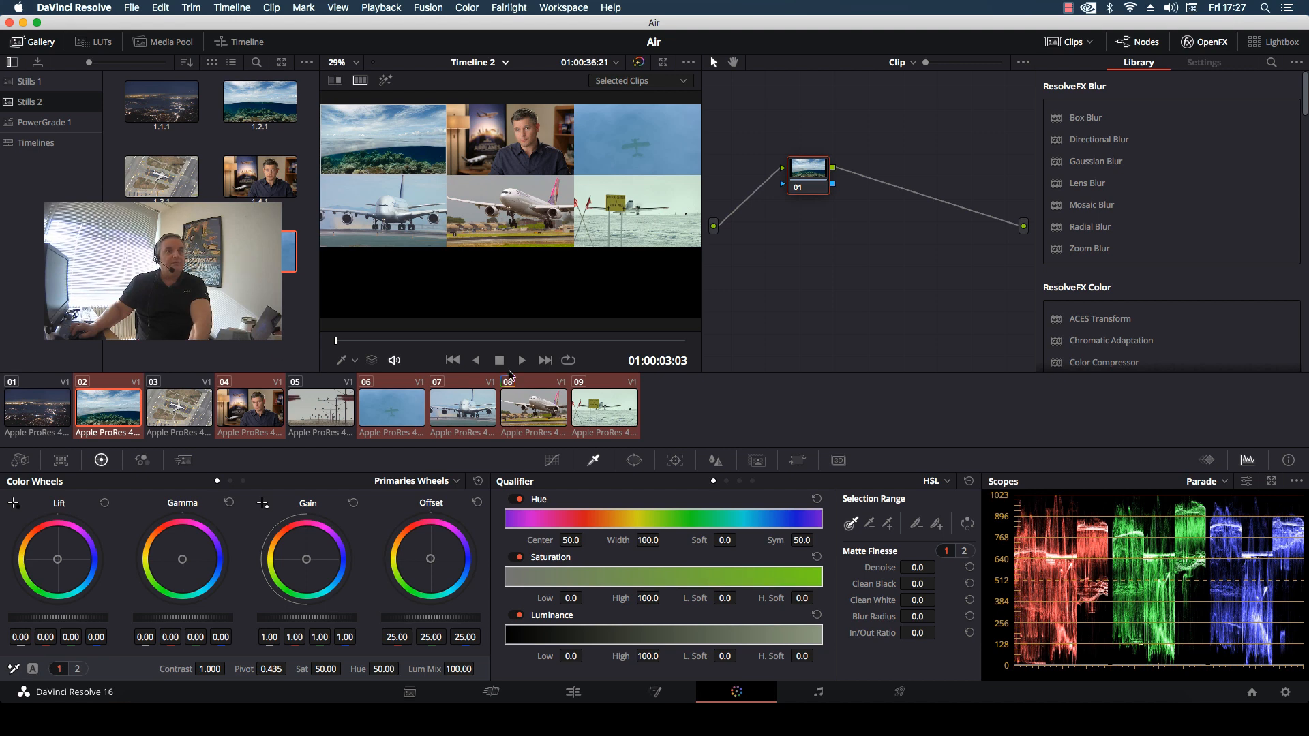
Play the six-clip split-screen grid, pausing and resuming once before stopping.
click(520, 359)
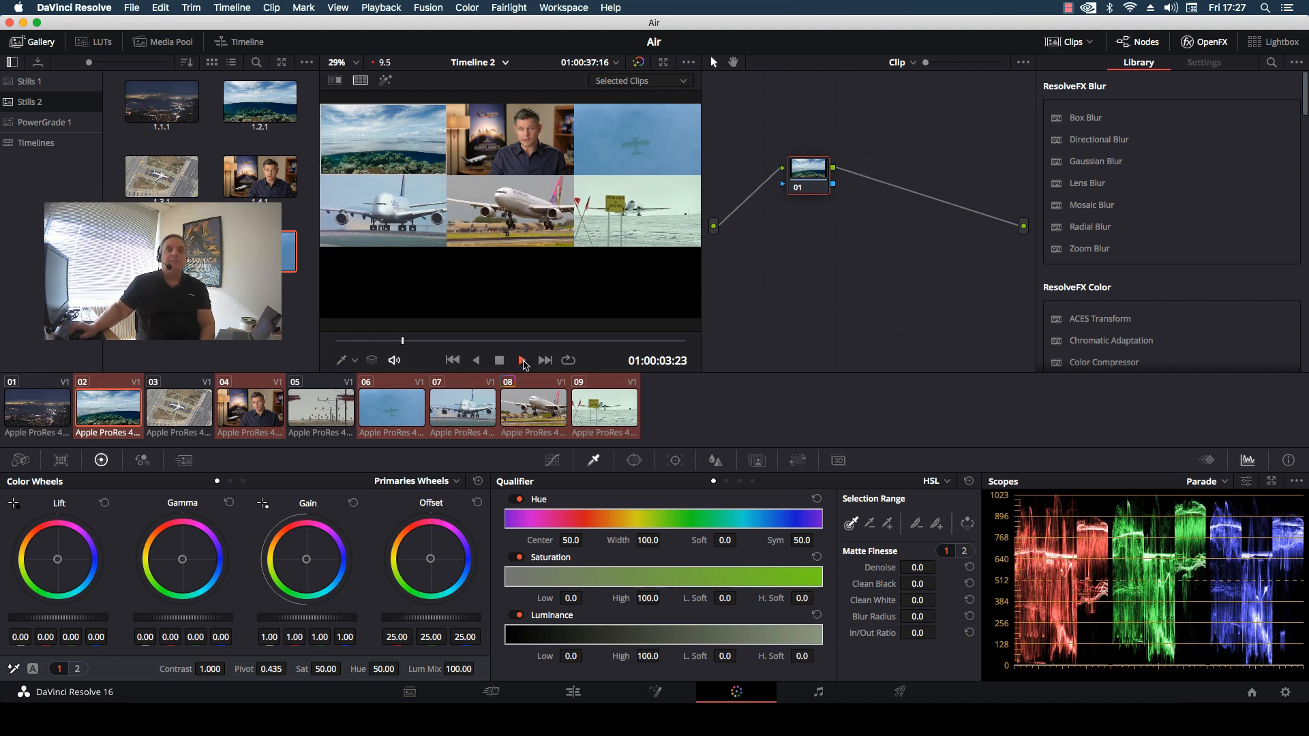
click(499, 360)
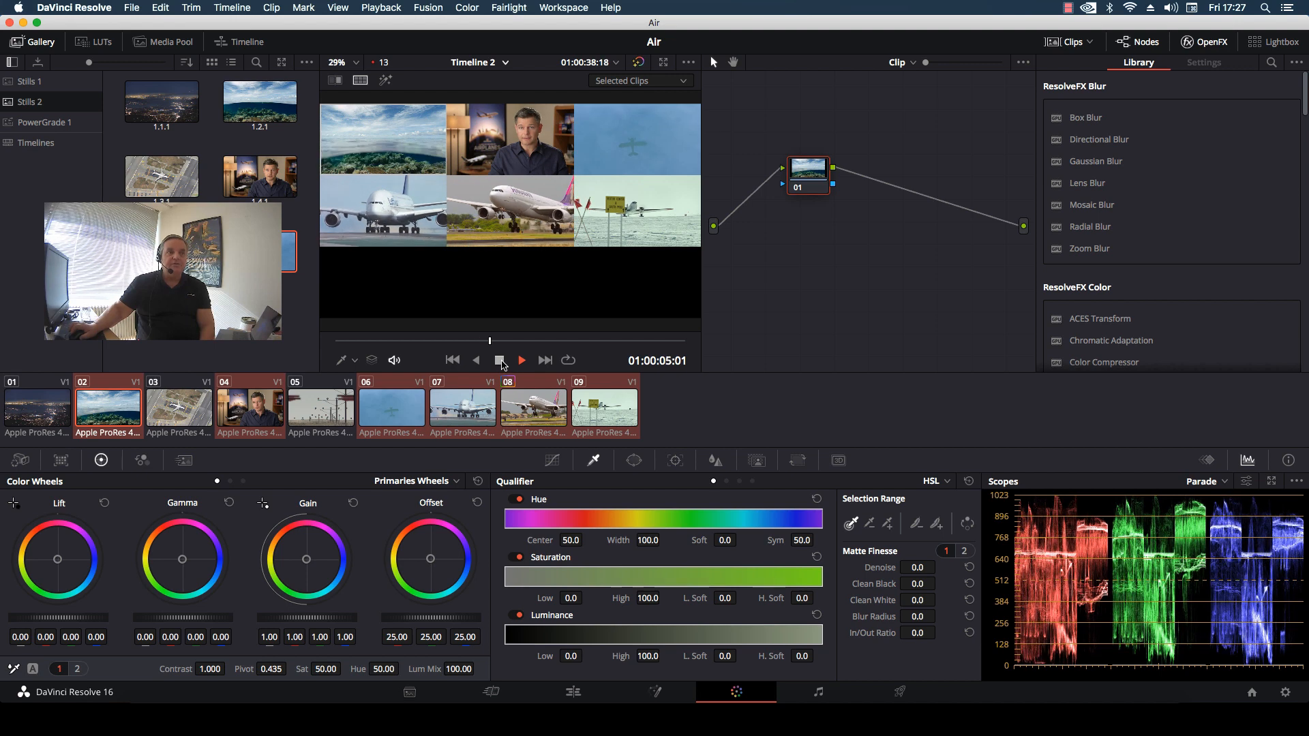
click(521, 360)
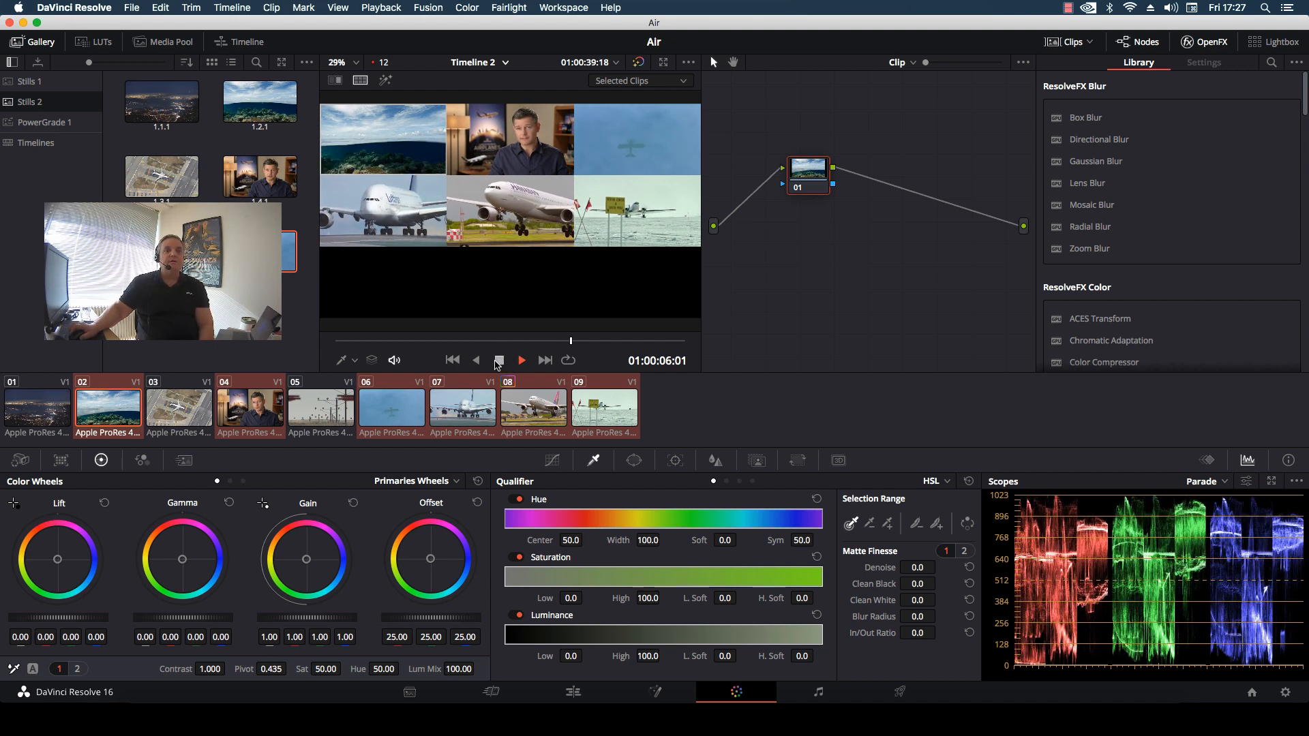
click(499, 360)
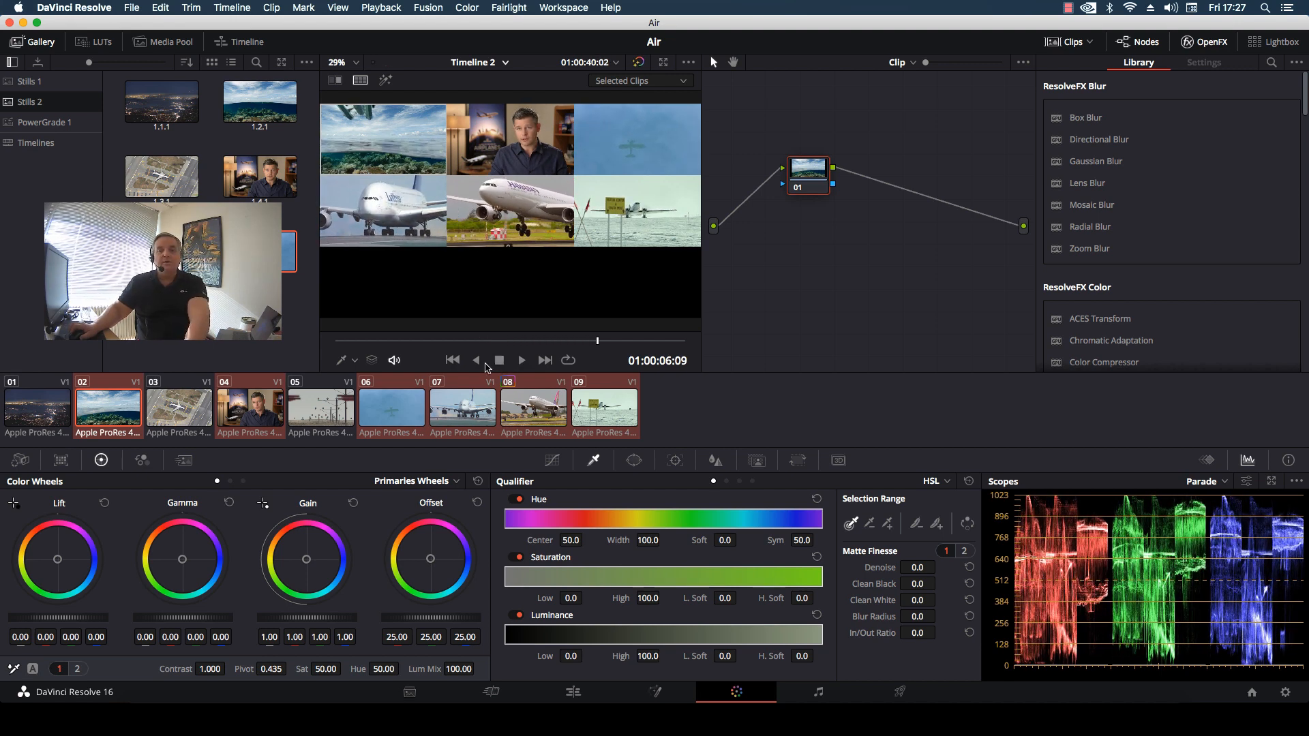